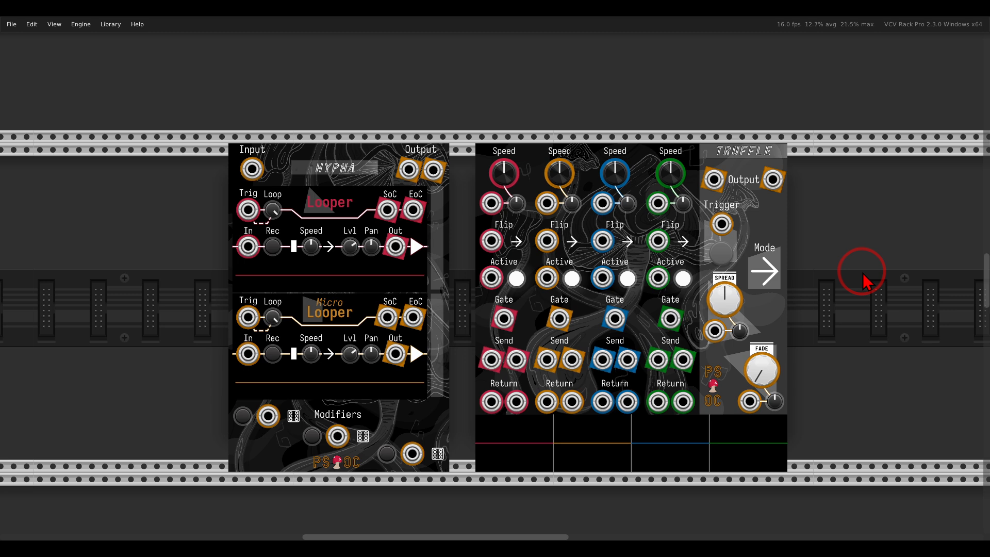
Step: Scroll the rack down to the Truffles slicer beside the VCV LFO
{"action": "scroll", "scroll_direction": "down", "scroll_amount": 3}
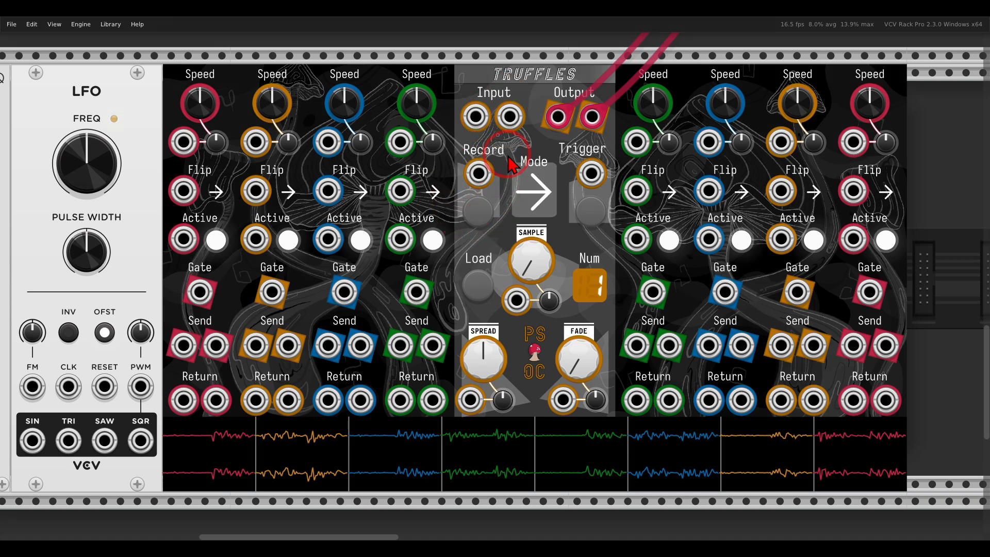
{"action": "right_click", "coordinate": [506, 164]}
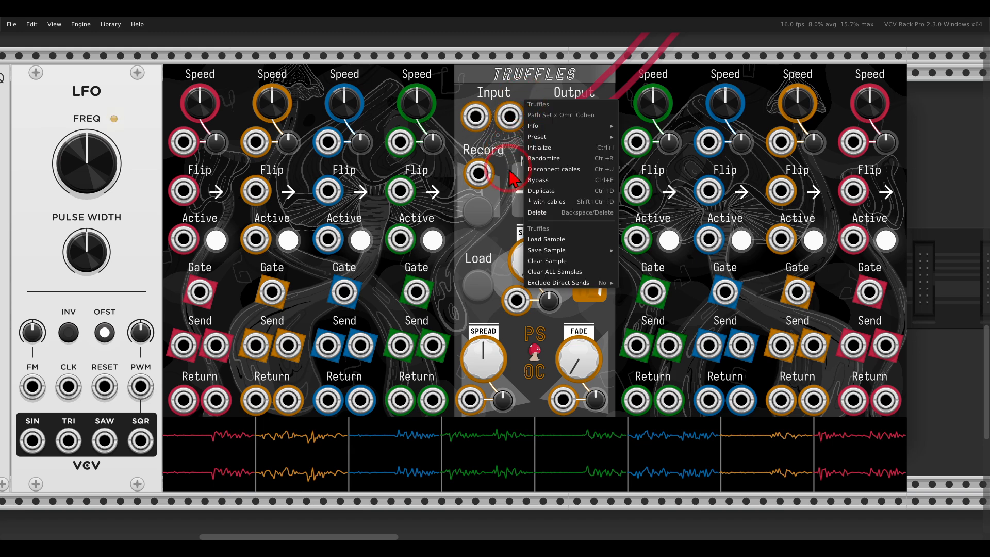
{"action": "mouse_move", "coordinate": [546, 250]}
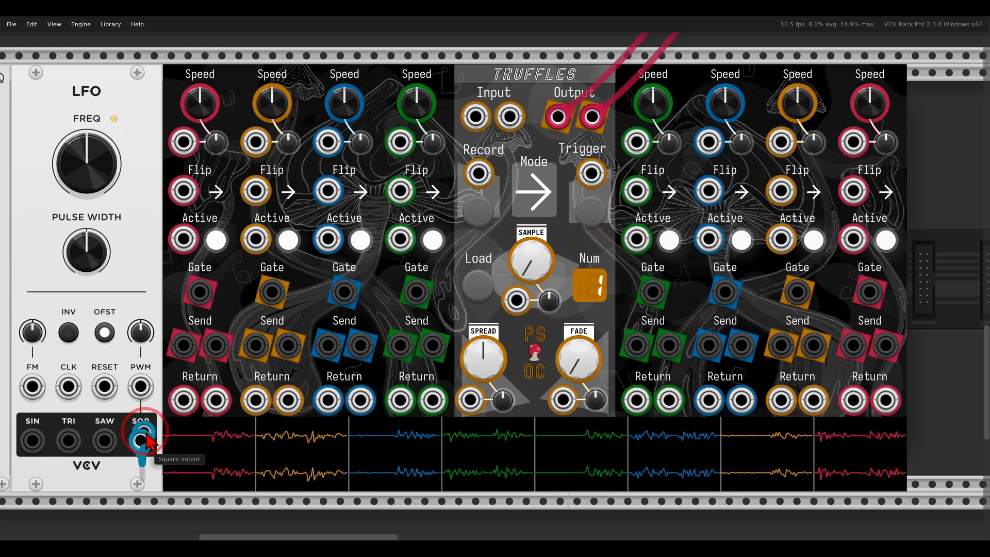
Step: Patch the LFO square output into the Truffles Trigger input and adjust the LFO frequency
{"action": "left_click_drag", "start_coordinate": [140, 438], "coordinate": [590, 175]}
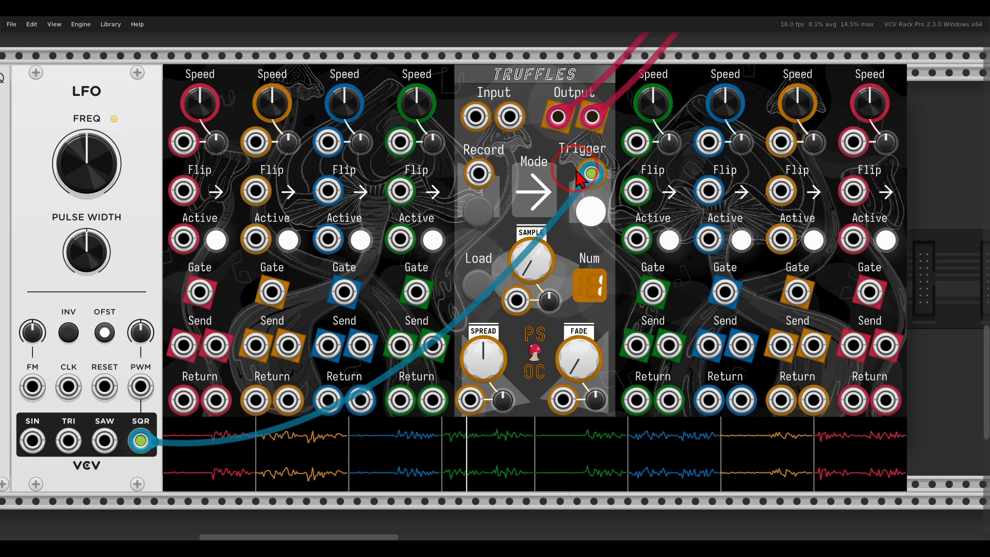
{"action": "mouse_move", "coordinate": [256, 143]}
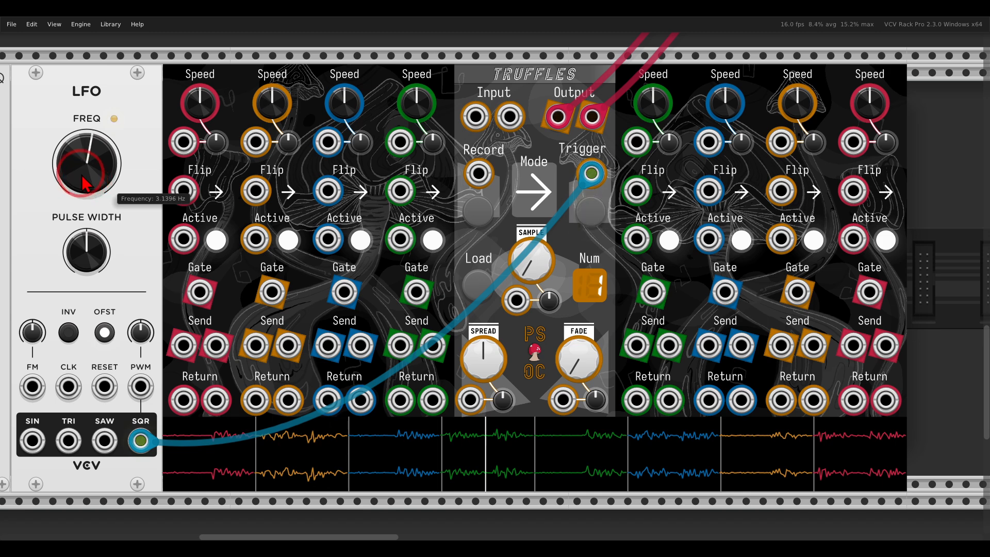
{"action": "left_click_drag", "start_coordinate": [86, 164], "coordinate": [82, 161]}
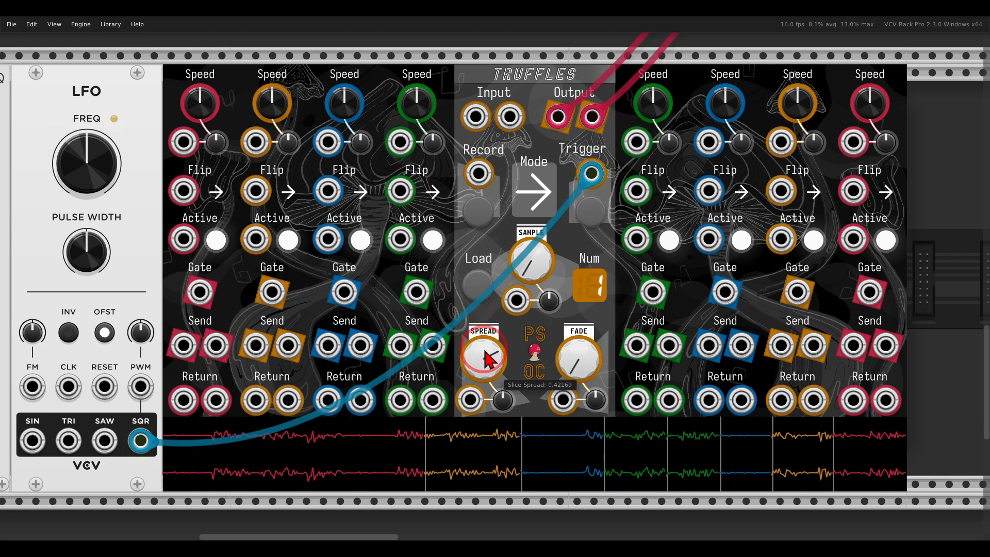
Step: Turn the Truffles SPREAD knob to change slice spacing across the sample
{"action": "left_click_drag", "start_coordinate": [486, 360], "coordinate": [489, 376]}
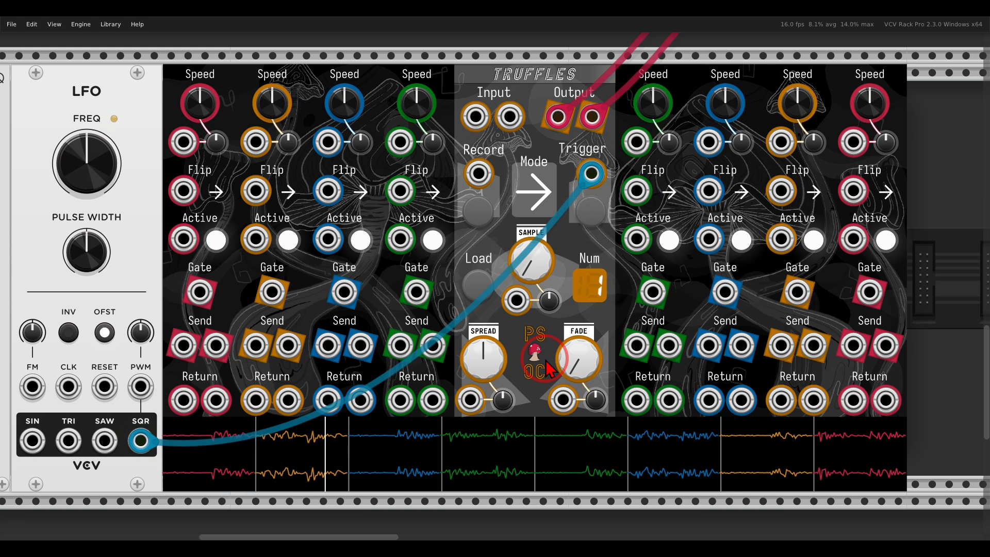
{"action": "mouse_move", "coordinate": [526, 187]}
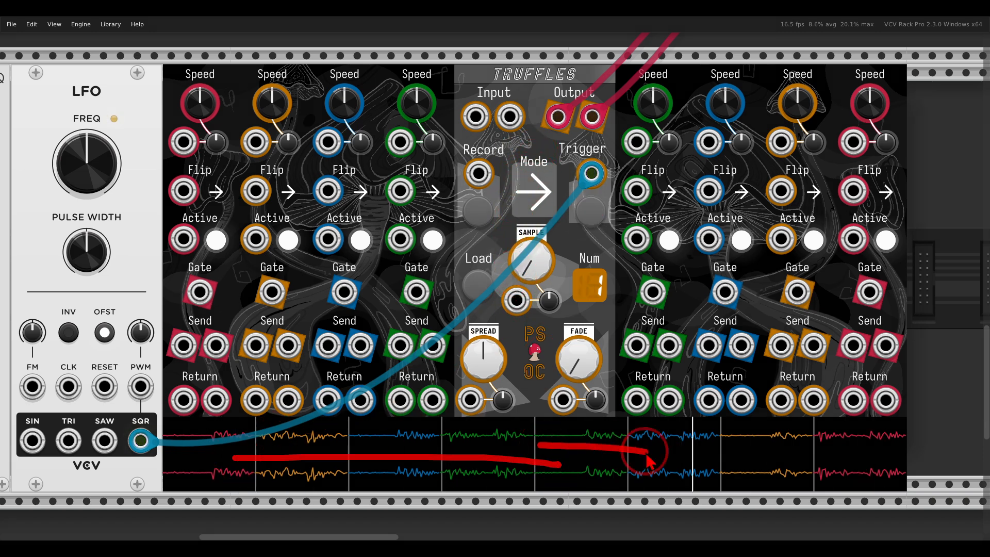
Step: Cycle the Truffles playback mode through reverse and ping-pong orders
{"action": "left_click", "coordinate": [532, 191]}
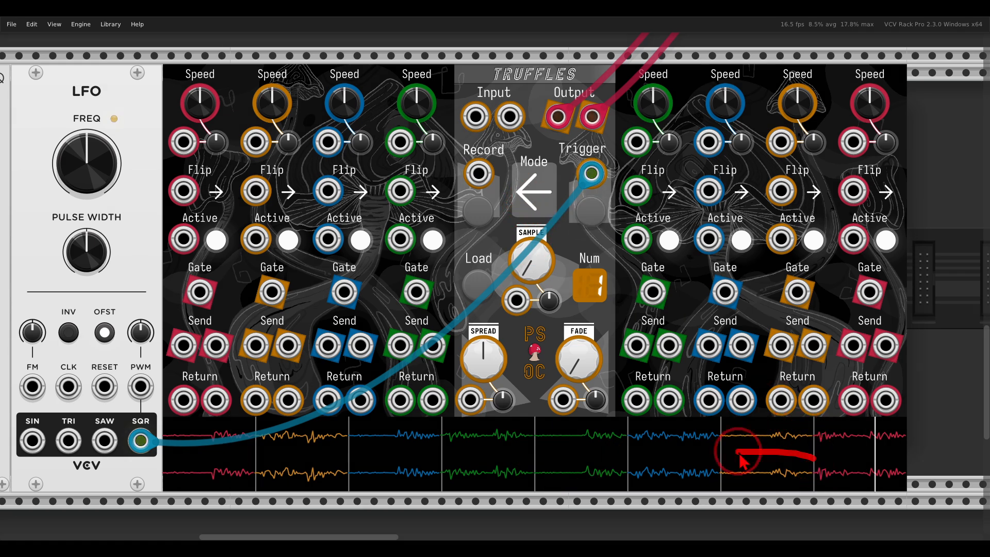
{"action": "mouse_move", "coordinate": [550, 301]}
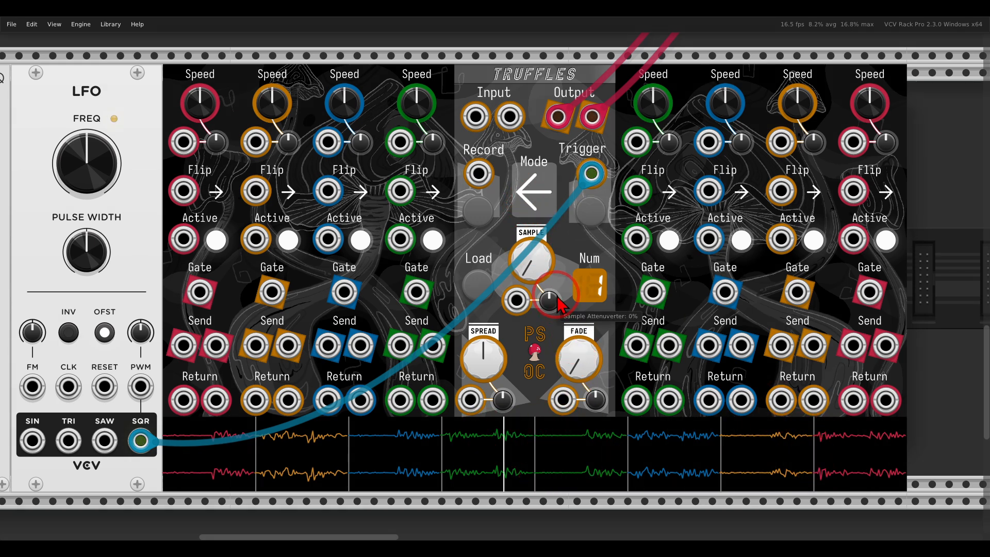
{"action": "left_click", "coordinate": [532, 194]}
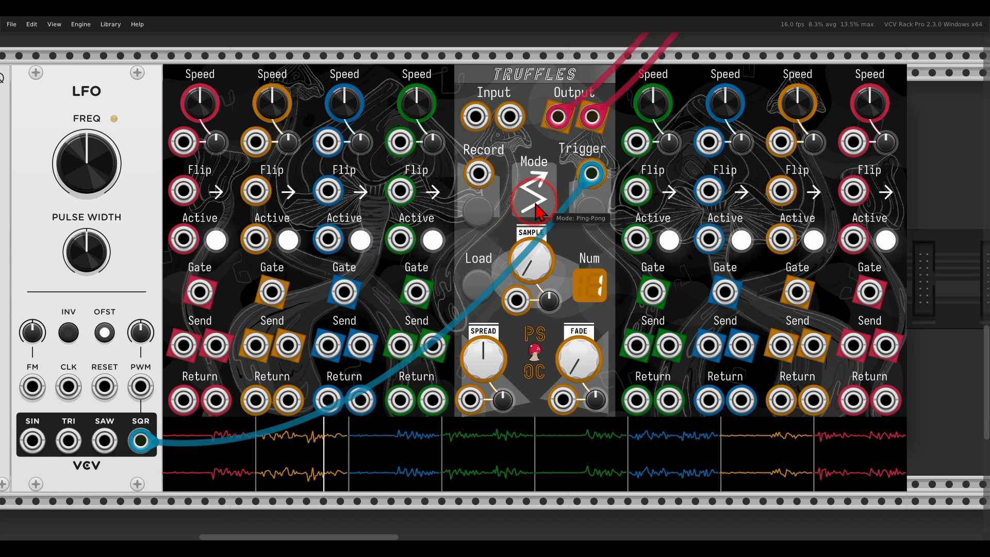
{"action": "left_click", "coordinate": [532, 200]}
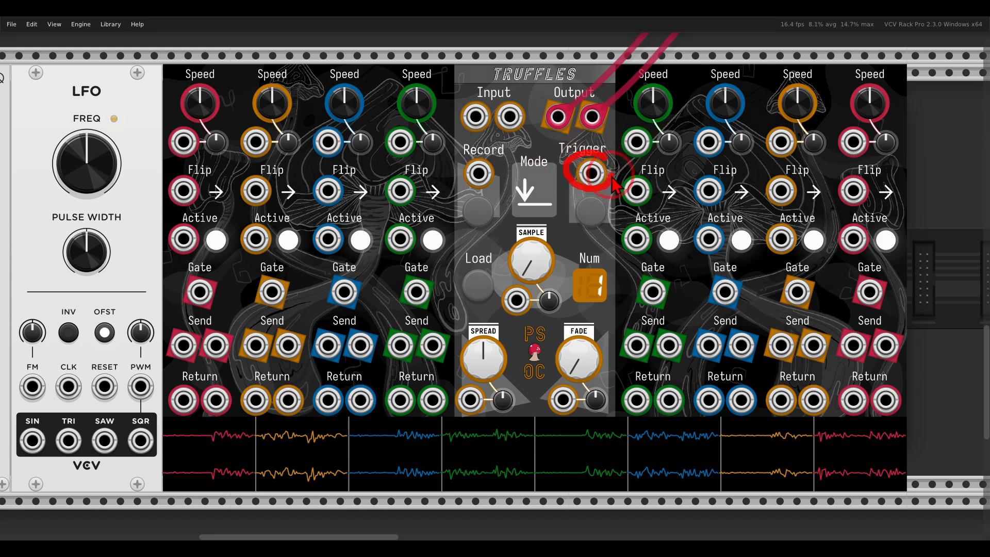
{"action": "mouse_move", "coordinate": [603, 138]}
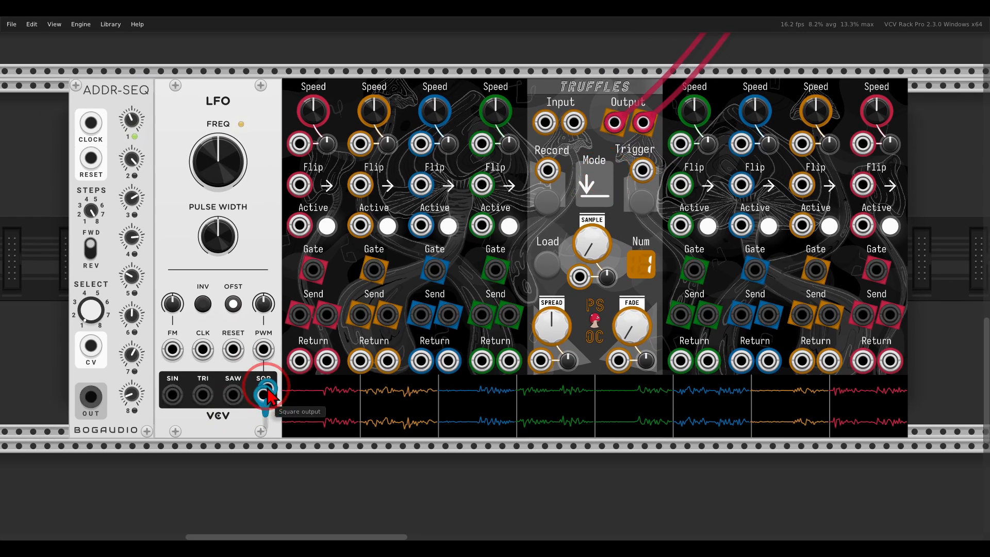
Step: Patch LFO square into the ADDR-SEQ clock and route the sequencer output to another input
{"action": "left_click_drag", "start_coordinate": [263, 394], "coordinate": [91, 120]}
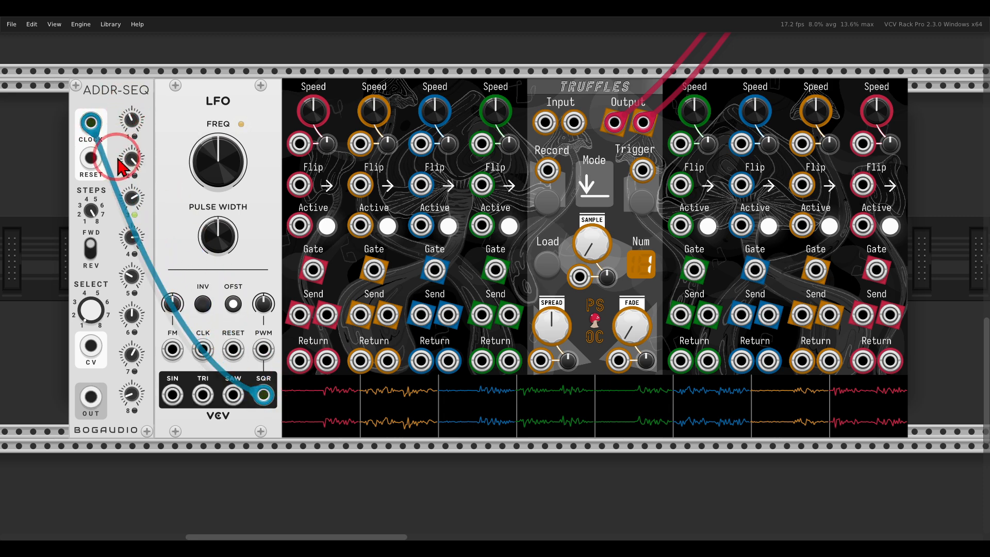
{"action": "mouse_move", "coordinate": [90, 398]}
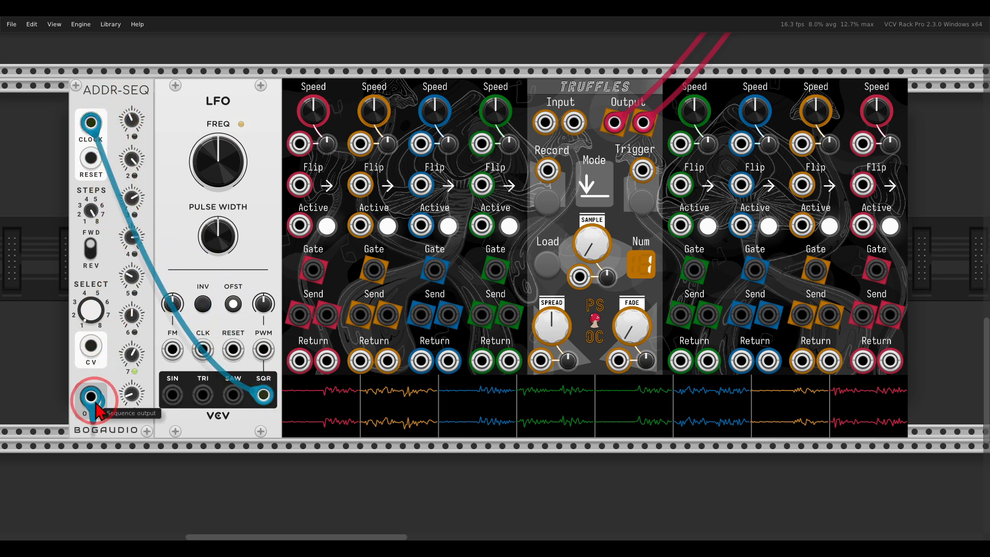
{"action": "left_click_drag", "start_coordinate": [92, 397], "coordinate": [642, 170]}
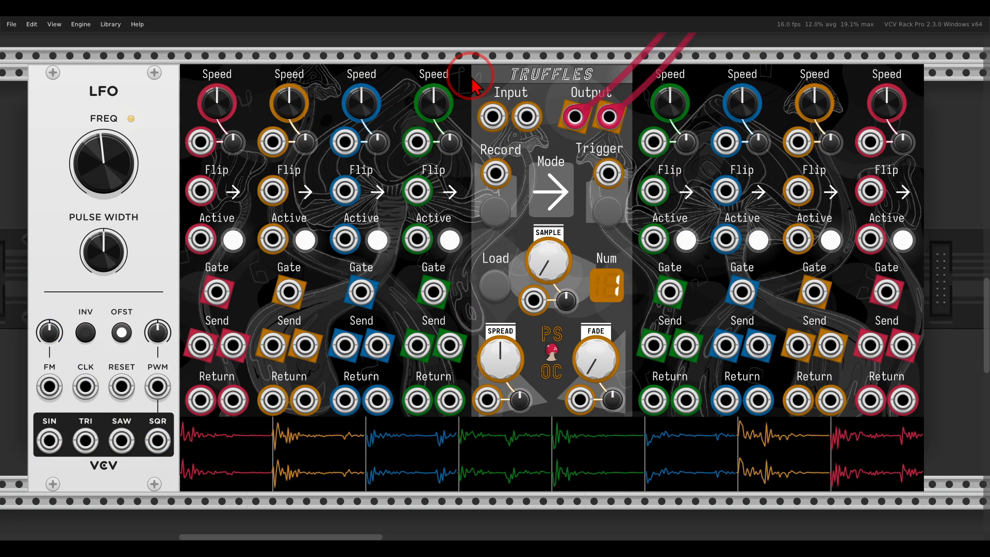
Step: Repatch the LFO square output into the Truffles Trigger input
{"action": "left_click_drag", "start_coordinate": [467, 76], "coordinate": [448, 401]}
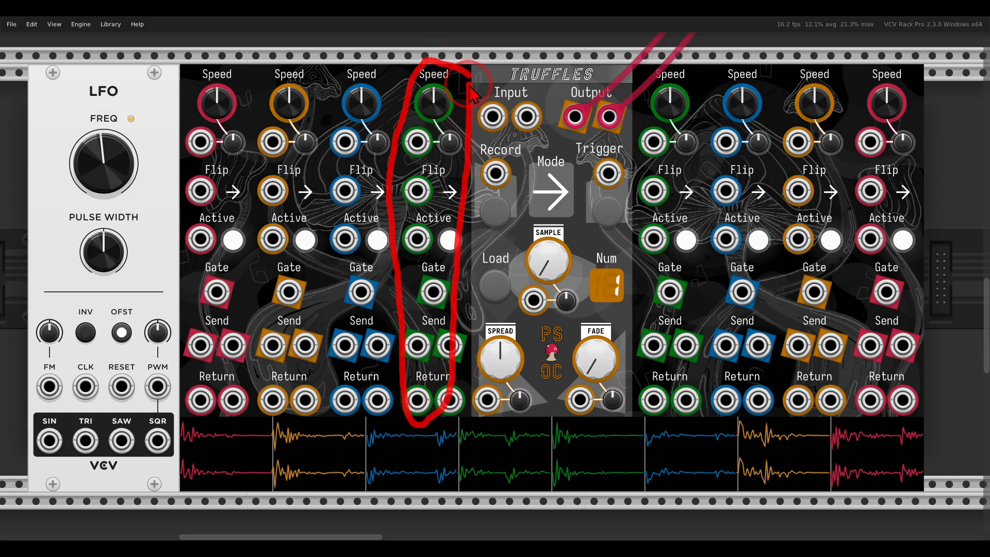
{"action": "mouse_move", "coordinate": [157, 438]}
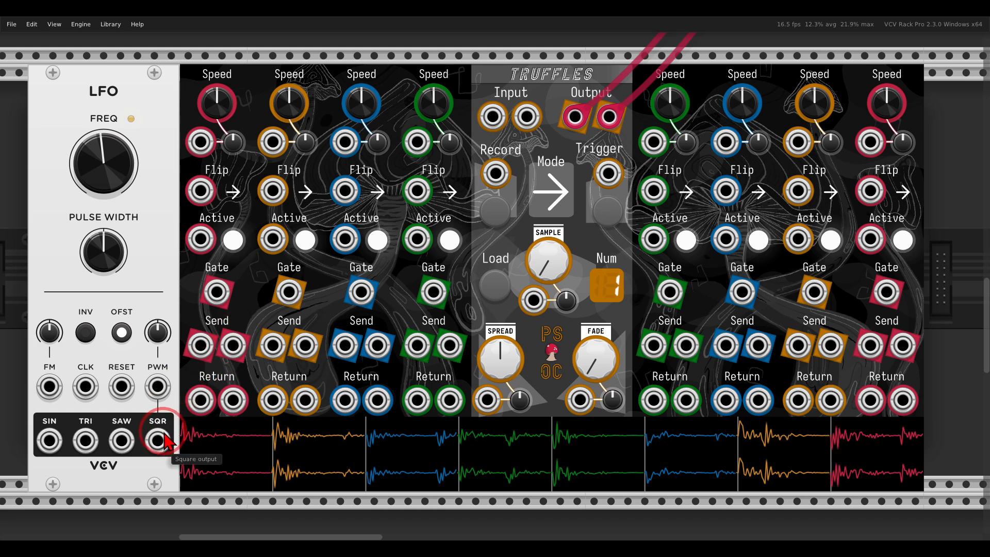
{"action": "left_click_drag", "start_coordinate": [156, 439], "coordinate": [606, 172]}
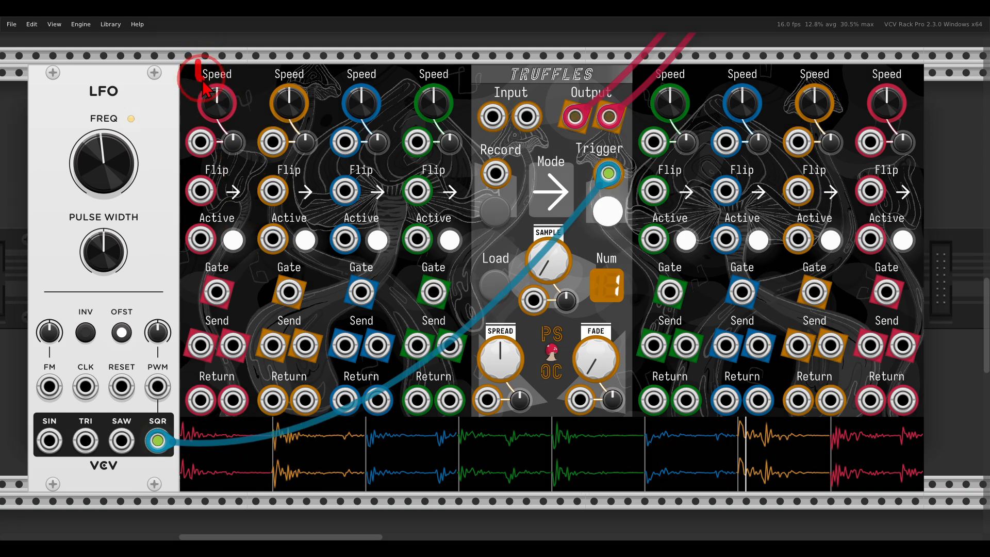
{"action": "mouse_move", "coordinate": [344, 141]}
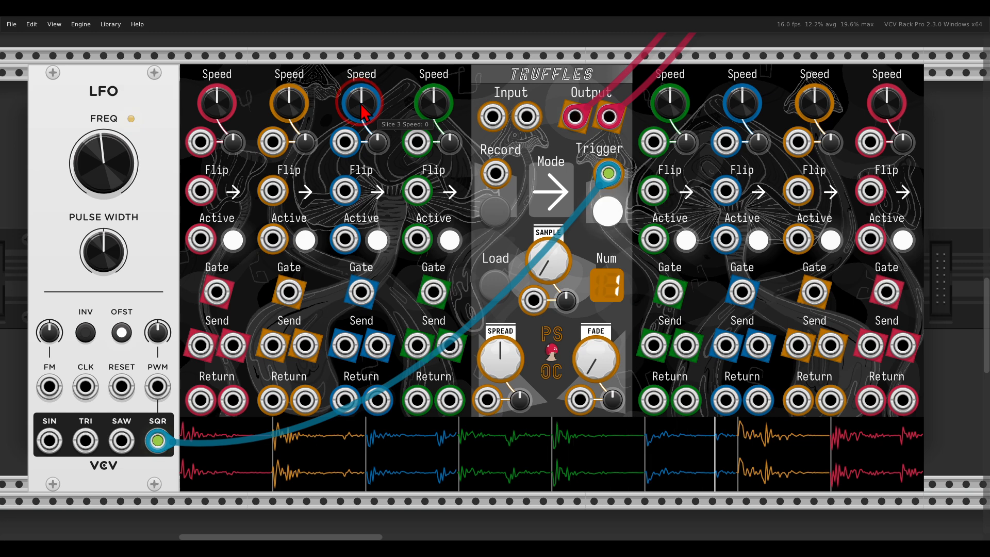
Step: Lower the Speed knobs of slices 3 and 7 for lower-pitched playback
{"action": "left_click_drag", "start_coordinate": [361, 101], "coordinate": [361, 126]}
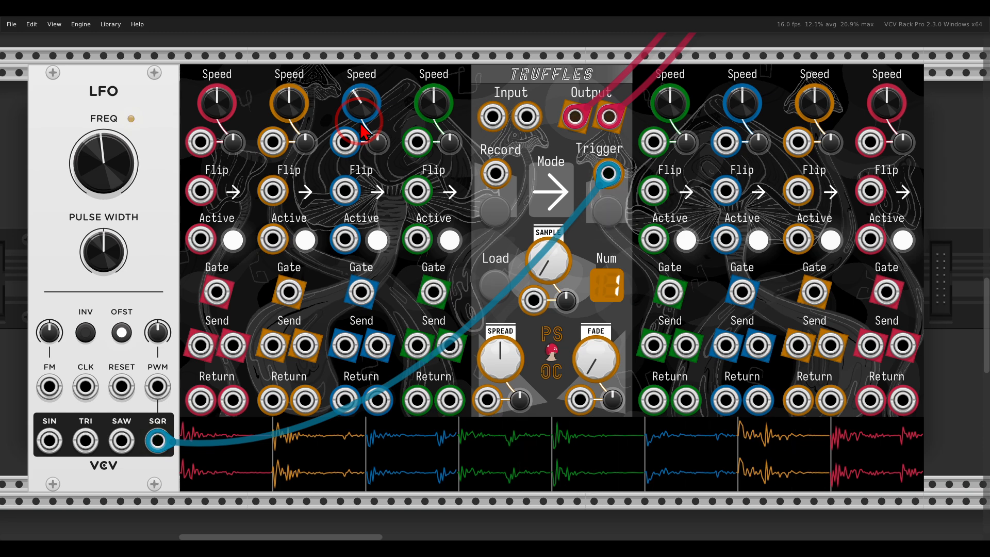
{"action": "mouse_move", "coordinate": [404, 135]}
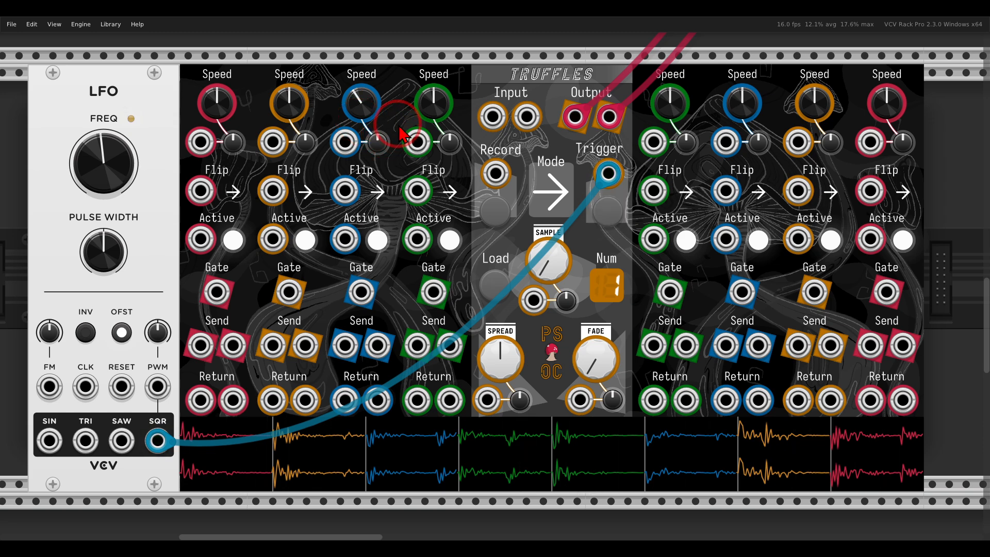
{"action": "mouse_move", "coordinate": [815, 104]}
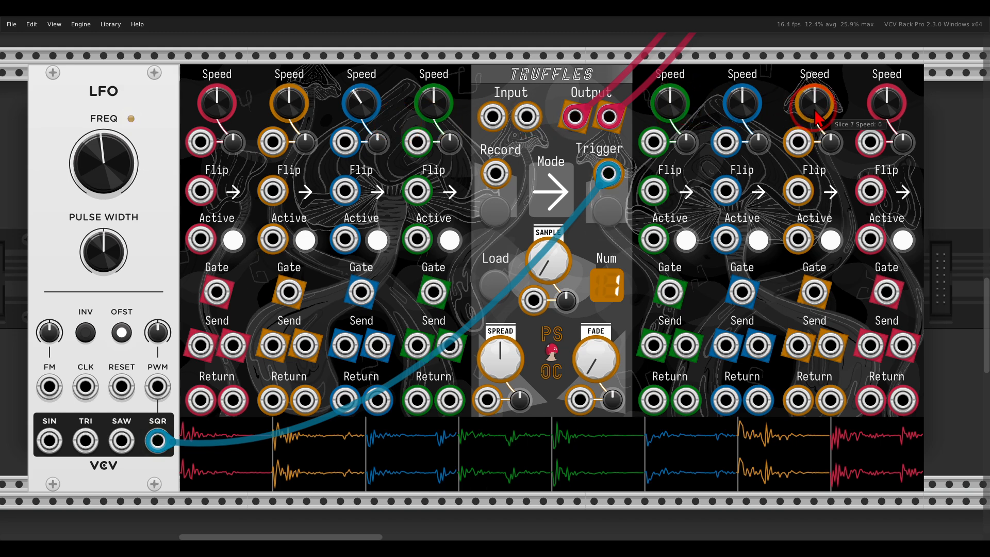
{"action": "left_click_drag", "start_coordinate": [815, 104], "coordinate": [814, 132]}
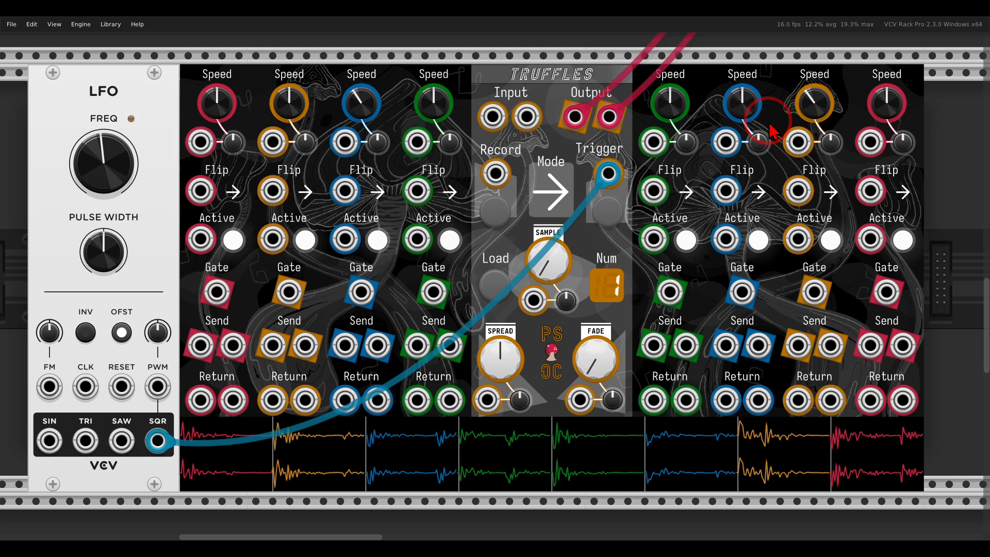
{"action": "left_click", "coordinate": [606, 171]}
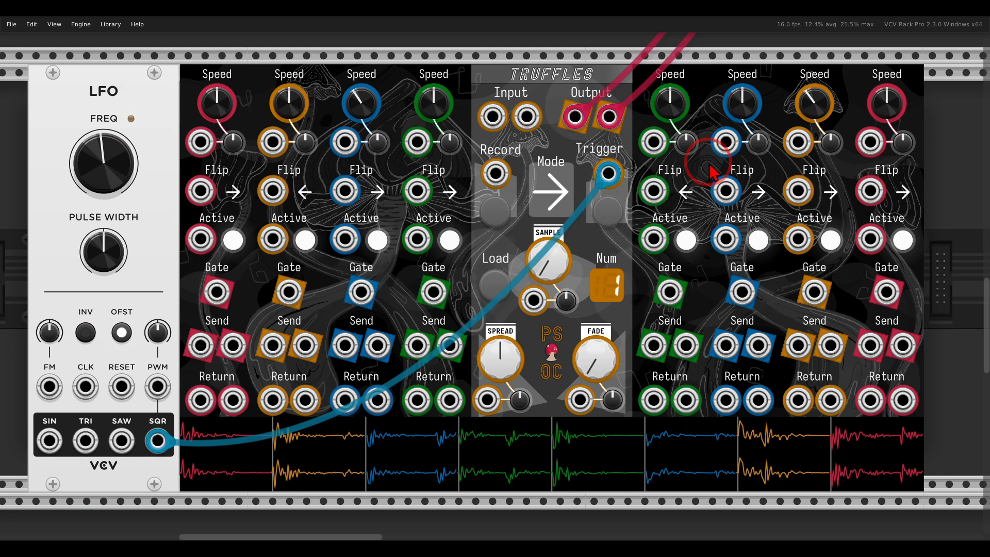
Step: Flip slice playback direction and toggle slice 8's Active button
{"action": "left_click", "coordinate": [605, 173]}
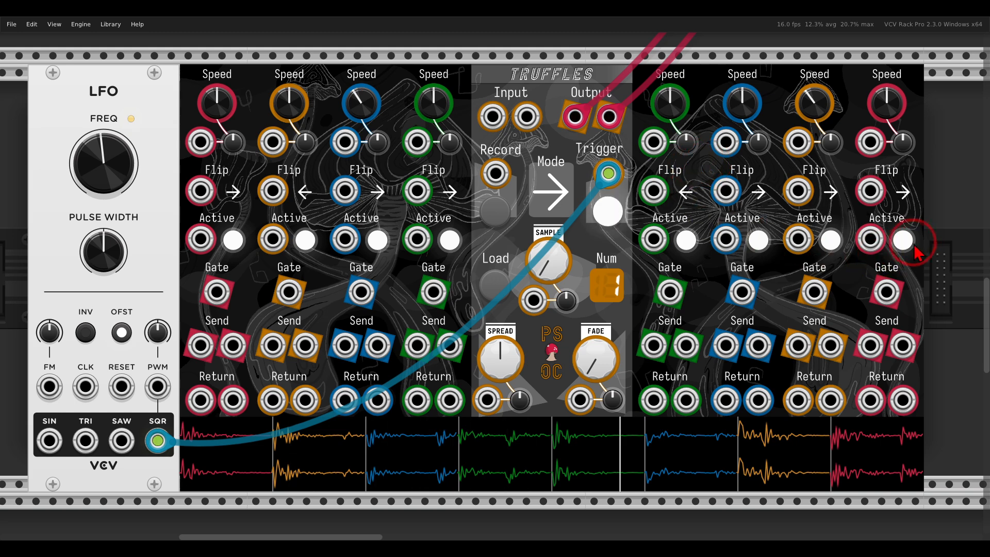
{"action": "left_click", "coordinate": [902, 239]}
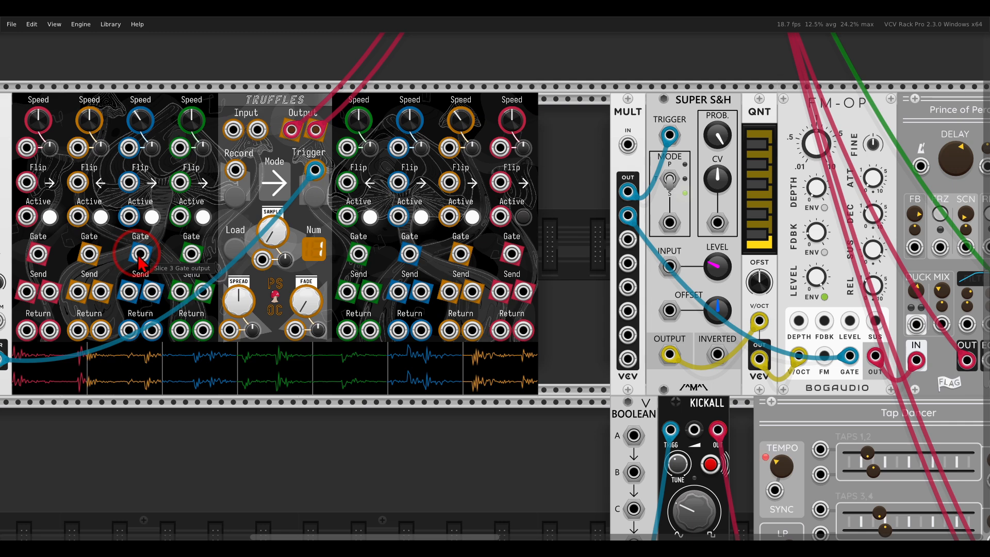
Step: Cable Truffles slice 3 Gate output into the MULT IN jack
{"action": "left_click_drag", "start_coordinate": [139, 256], "coordinate": [594, 165]}
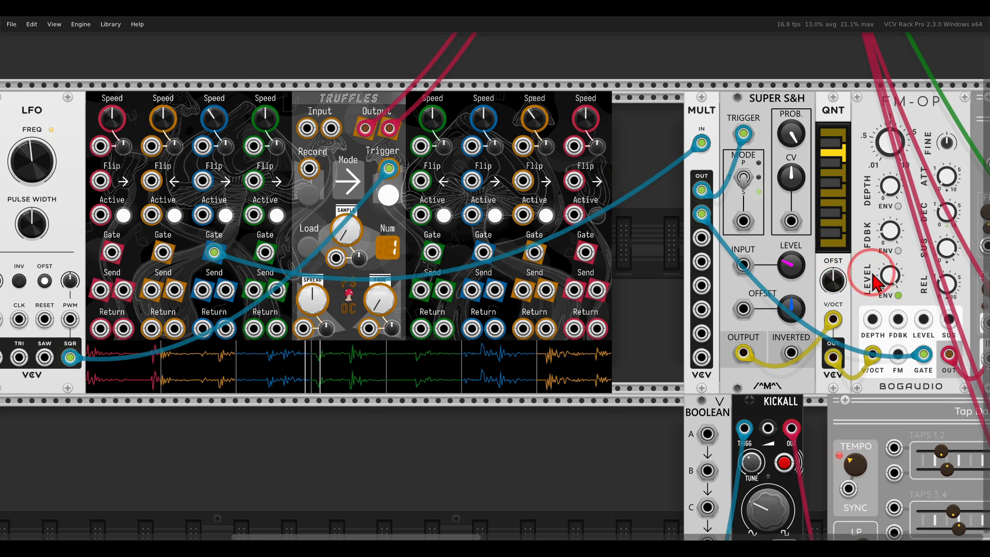
{"action": "mouse_move", "coordinate": [741, 234]}
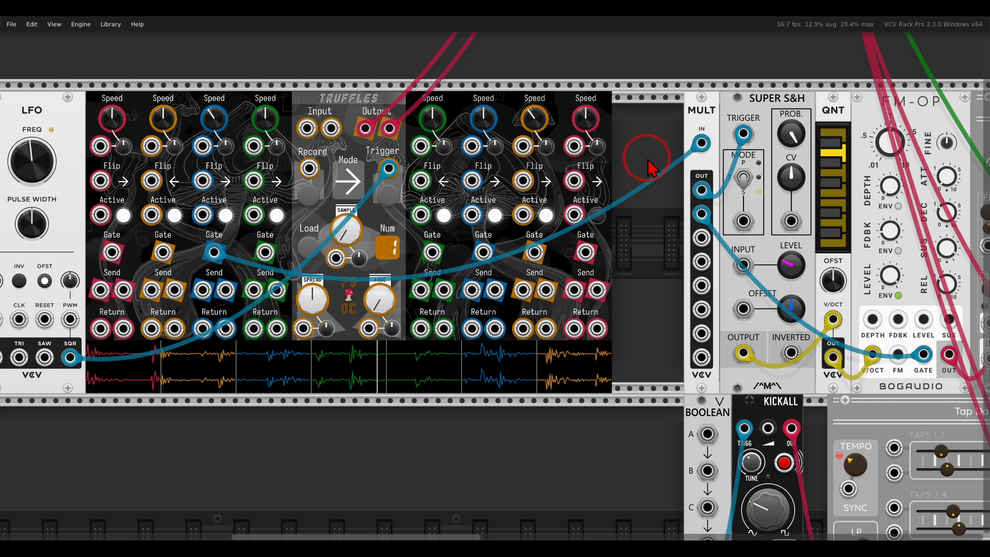
{"action": "mouse_move", "coordinate": [597, 224]}
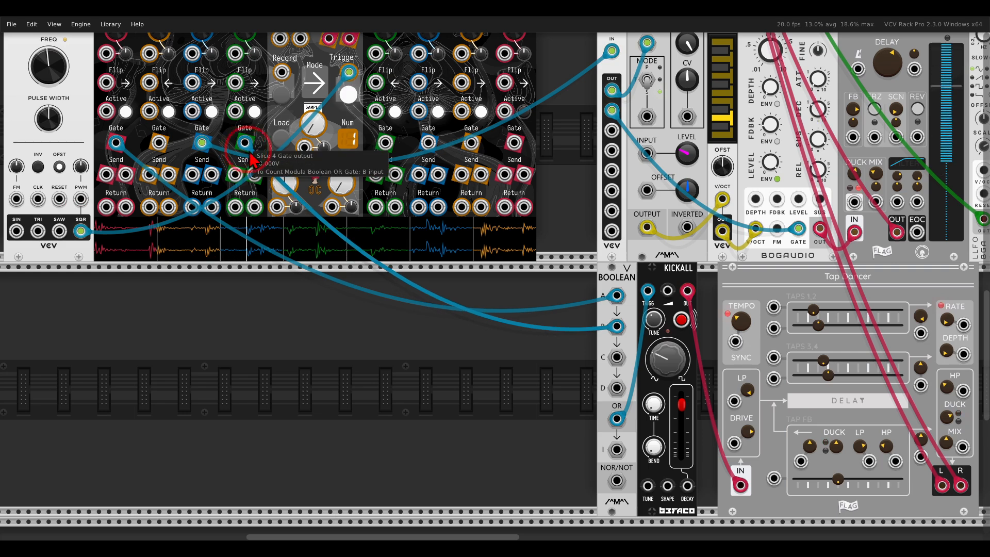
Step: Cable Truffles slice 4's gate output into the Boolean OR logic input
{"action": "left_click_drag", "start_coordinate": [244, 142], "coordinate": [610, 334]}
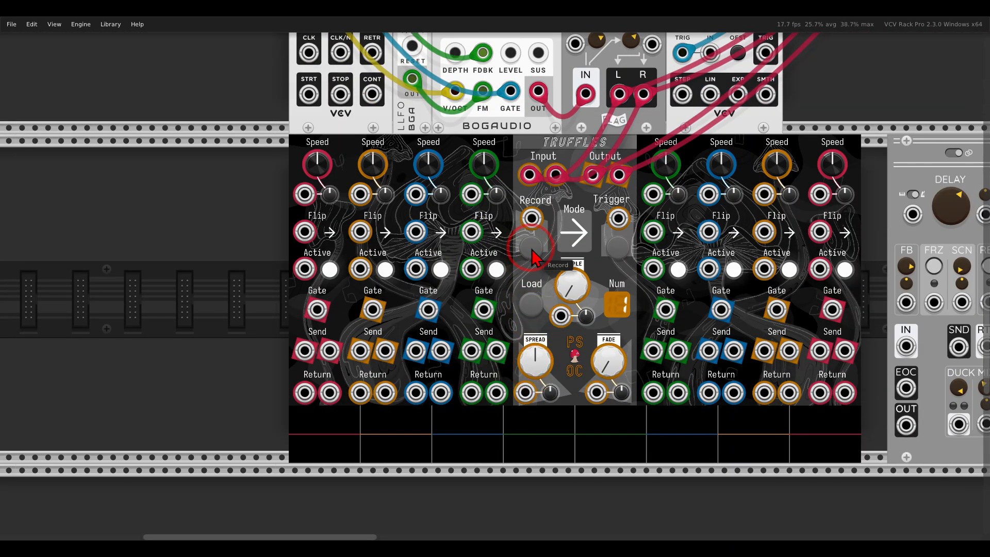
Step: Record the incoming FM notes into the second Truffles slicer, then switch playback mode to random
{"action": "left_click", "coordinate": [531, 247]}
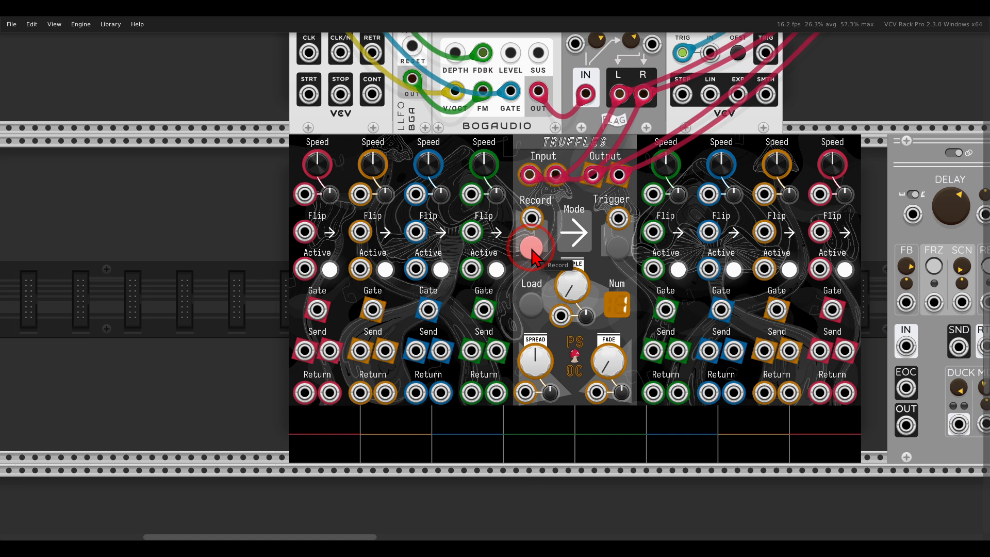
{"action": "left_click", "coordinate": [531, 247]}
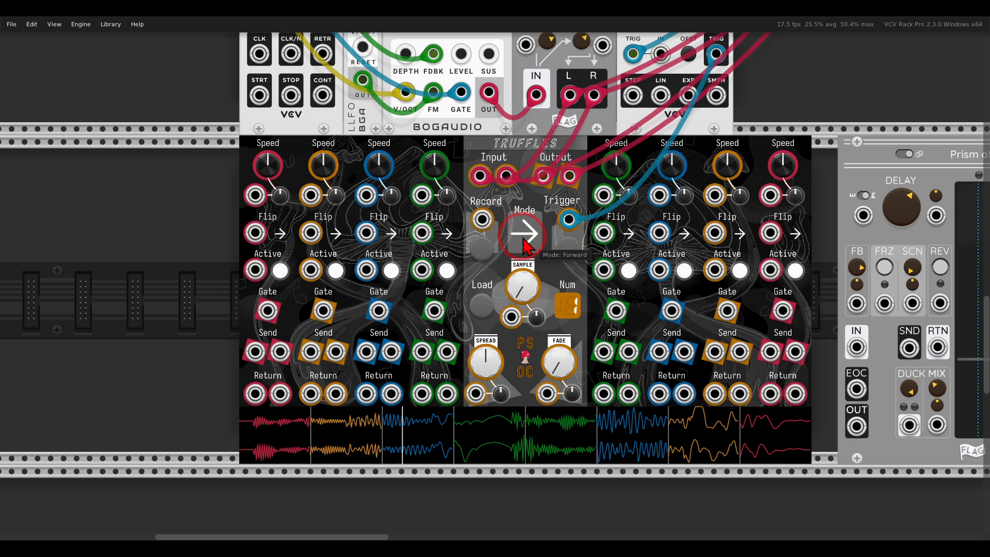
{"action": "left_click", "coordinate": [523, 232]}
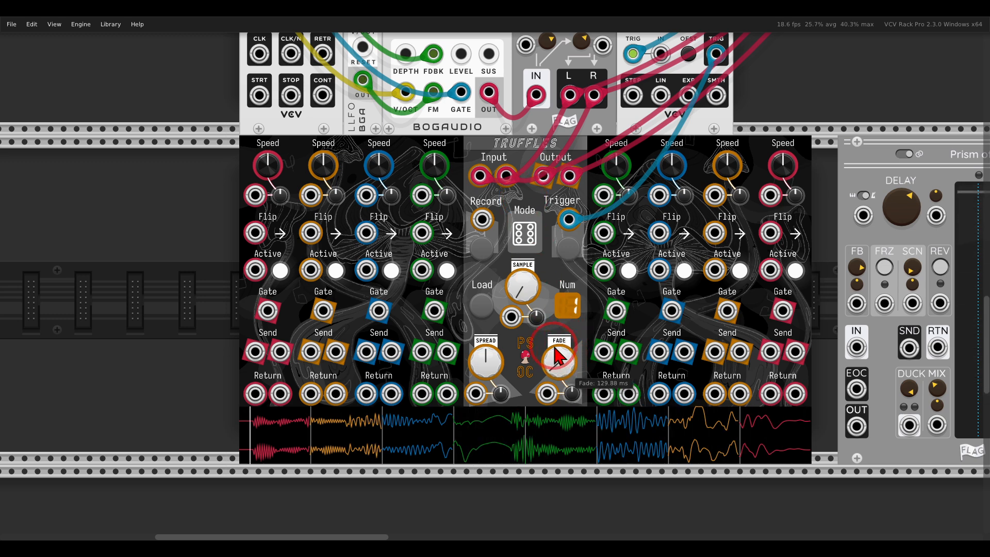
Step: Turn up the Truffles Fade knob to lengthen crossfades between splices
{"action": "left_click_drag", "start_coordinate": [557, 360], "coordinate": [565, 369]}
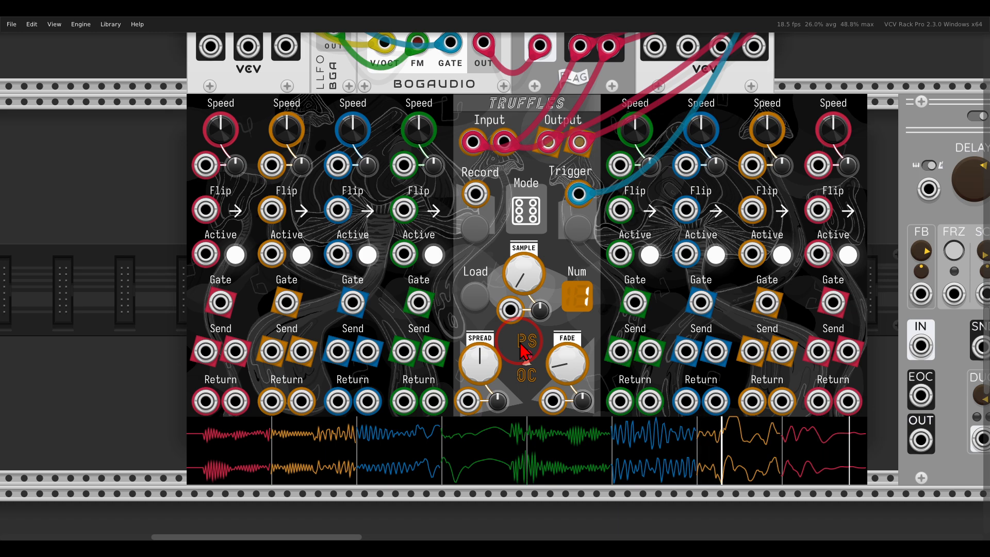
{"action": "mouse_move", "coordinate": [353, 130]}
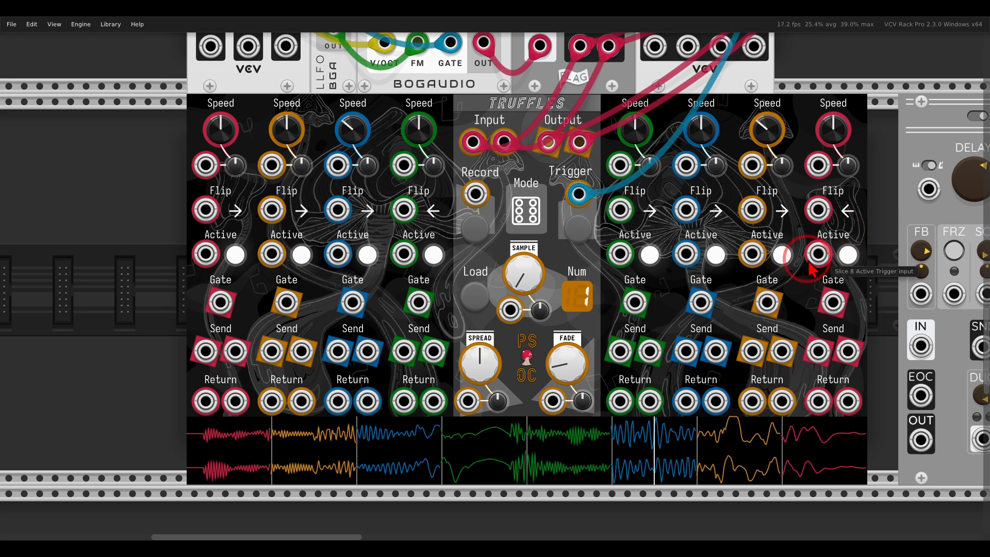
{"action": "mouse_move", "coordinate": [635, 131]}
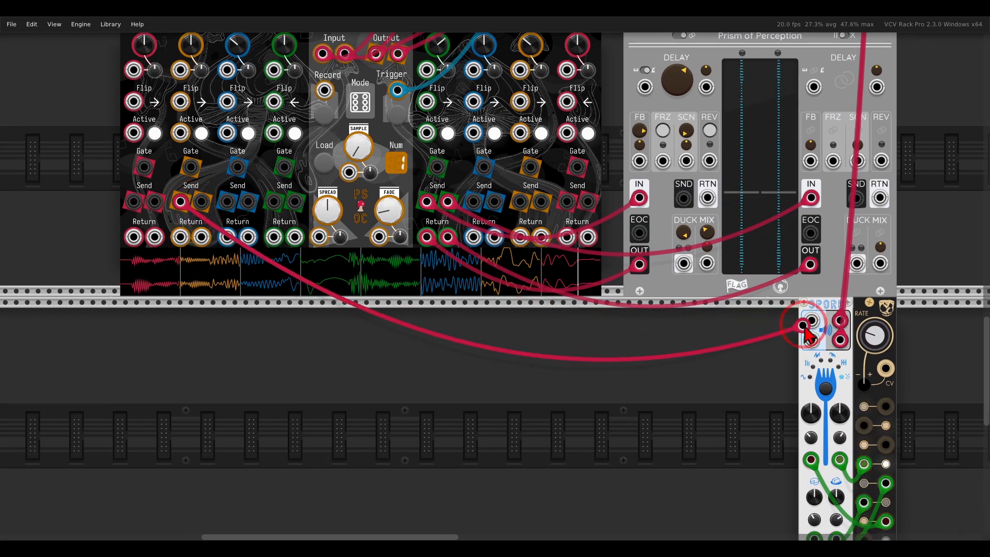
Step: Patch slice 2's left and right Send outputs into the two SPORK inputs
{"action": "left_click_drag", "start_coordinate": [808, 323], "coordinate": [183, 202]}
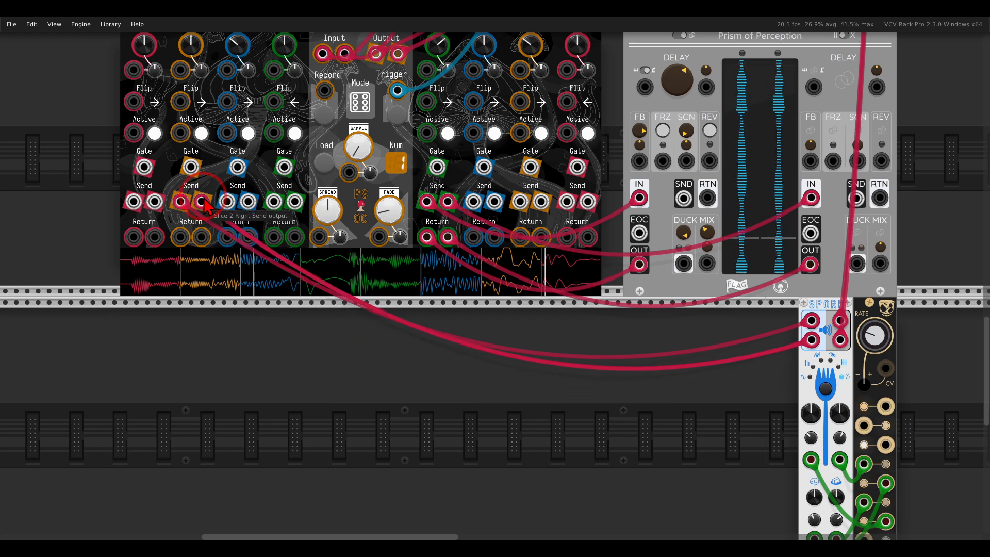
{"action": "left_click_drag", "start_coordinate": [202, 202], "coordinate": [835, 331]}
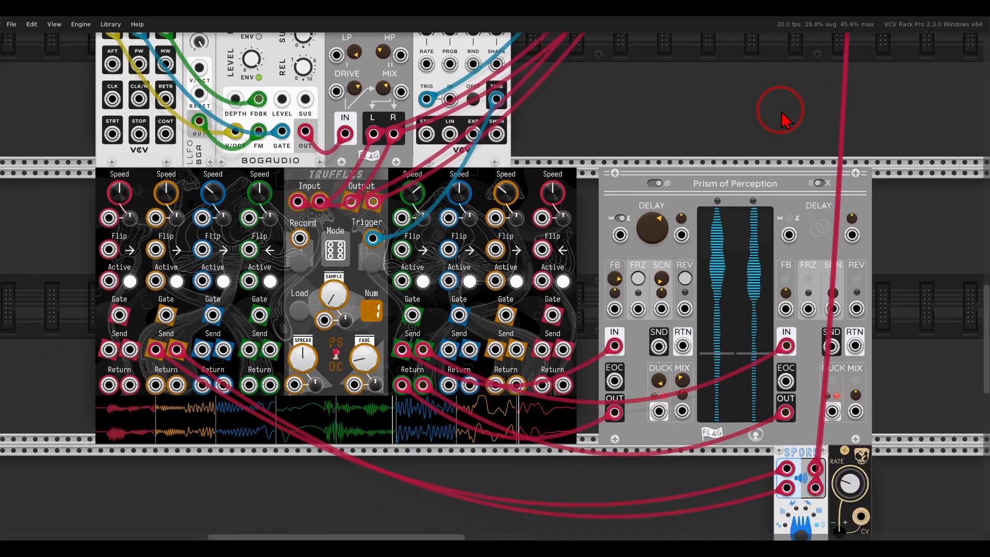
{"action": "scroll", "scroll_direction": "down", "scroll_amount": 3}
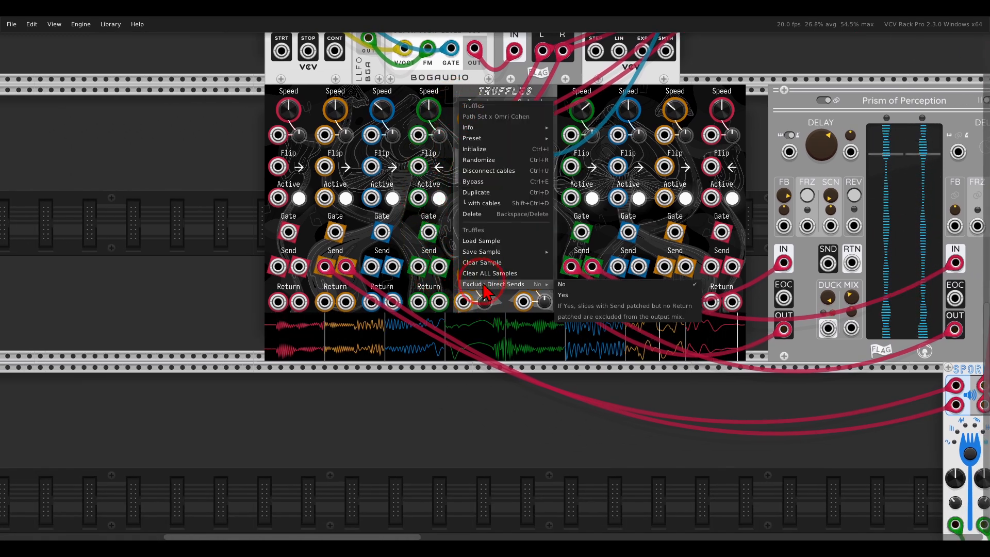
{"action": "mouse_move", "coordinate": [596, 295]}
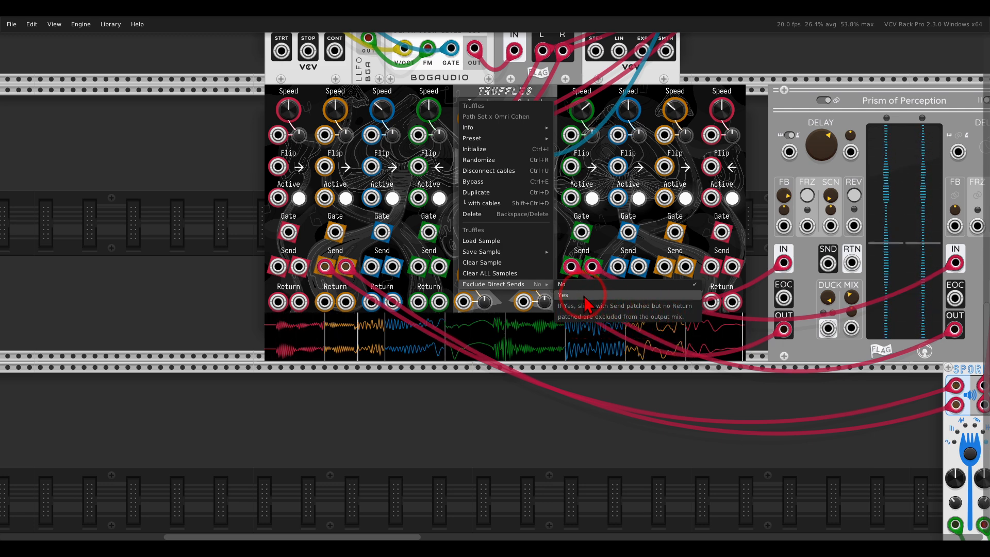
Step: Set Truffles' Exclude Direct Sends option to Yes
{"action": "left_click", "coordinate": [563, 295]}
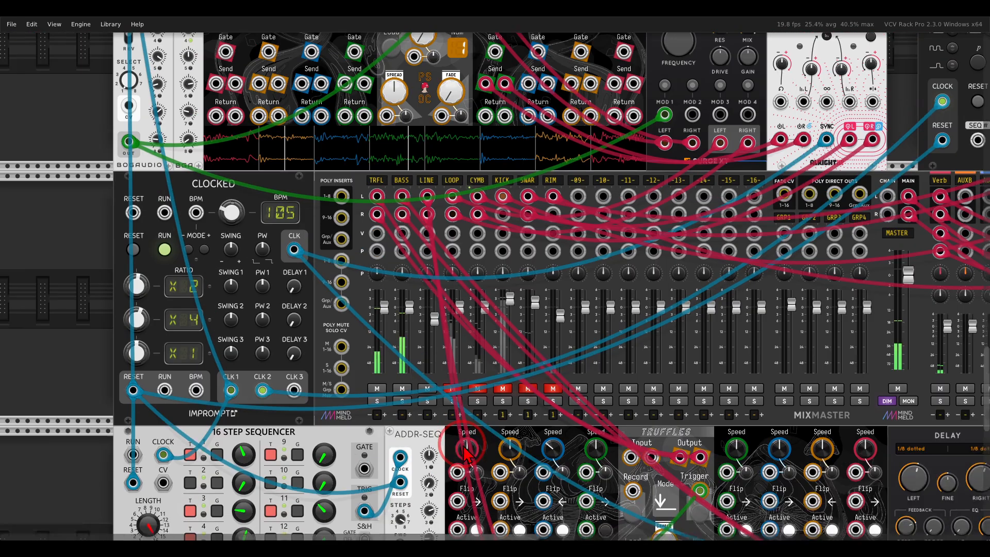
{"action": "scroll", "scroll_direction": "down", "scroll_amount": 3}
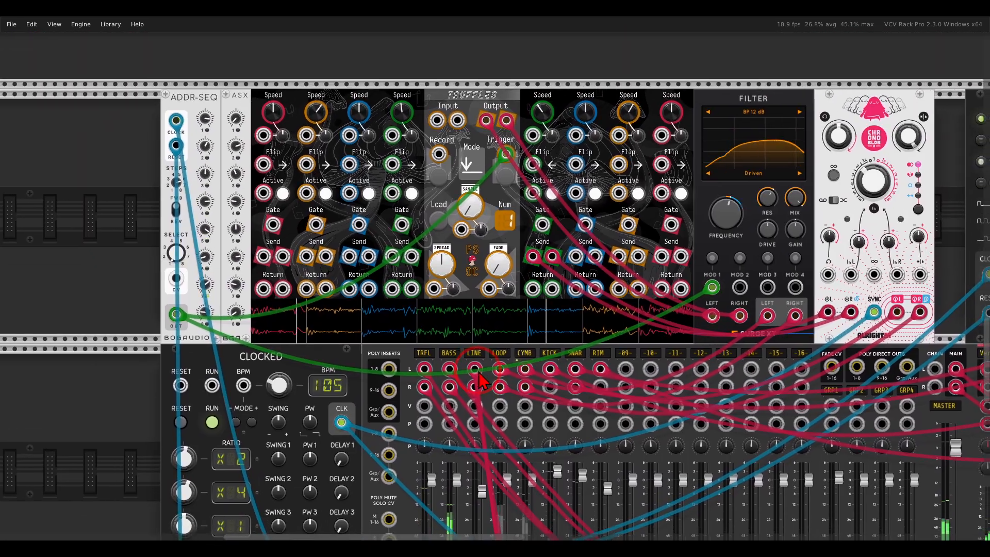
{"action": "mouse_move", "coordinate": [501, 155]}
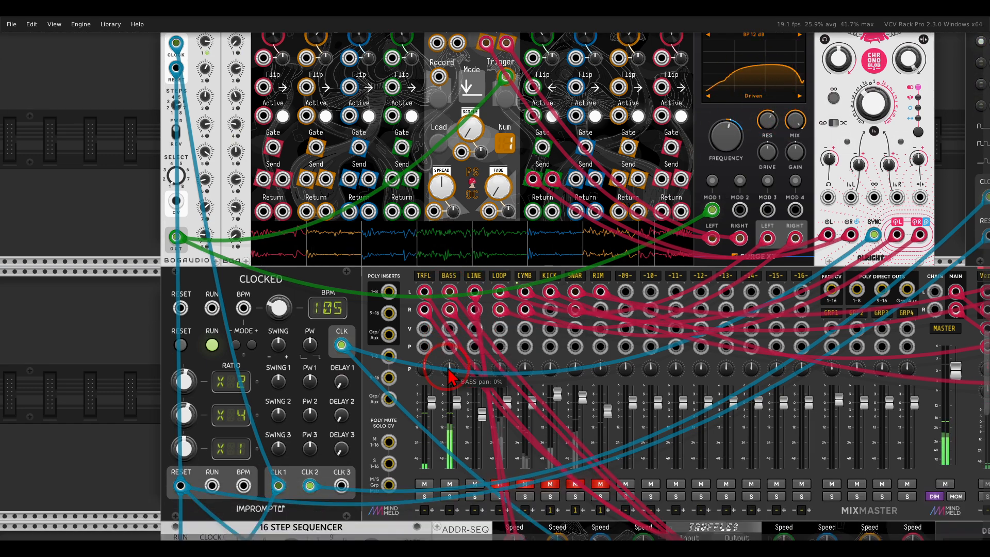
{"action": "scroll", "scroll_direction": "down", "scroll_amount": 3}
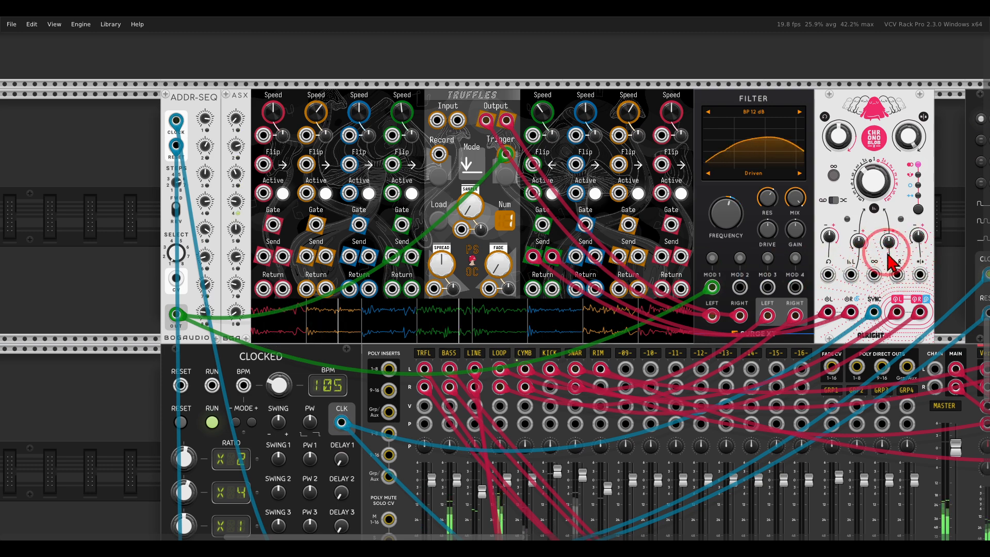
{"action": "scroll", "scroll_direction": "down", "scroll_amount": 3}
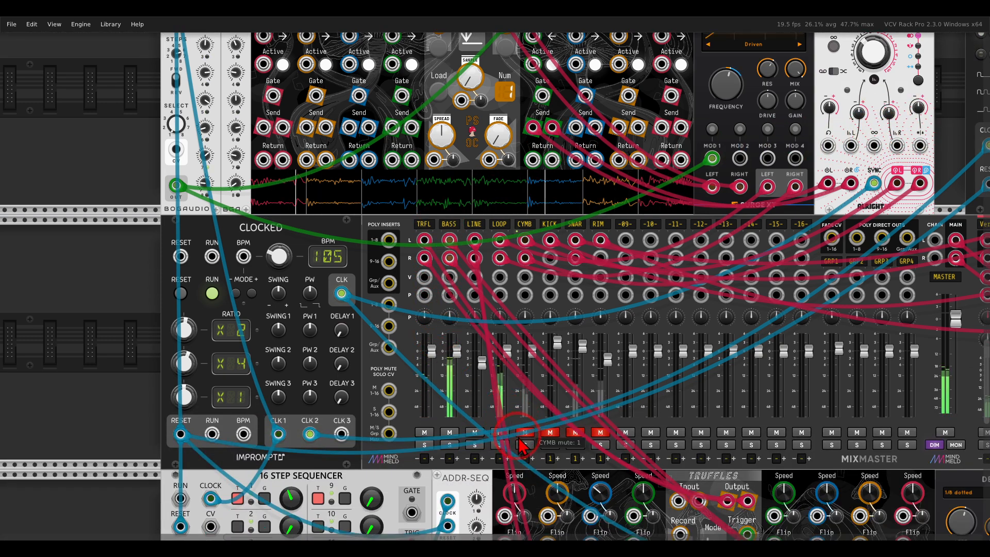
{"action": "scroll", "scroll_direction": "down", "scroll_amount": 3}
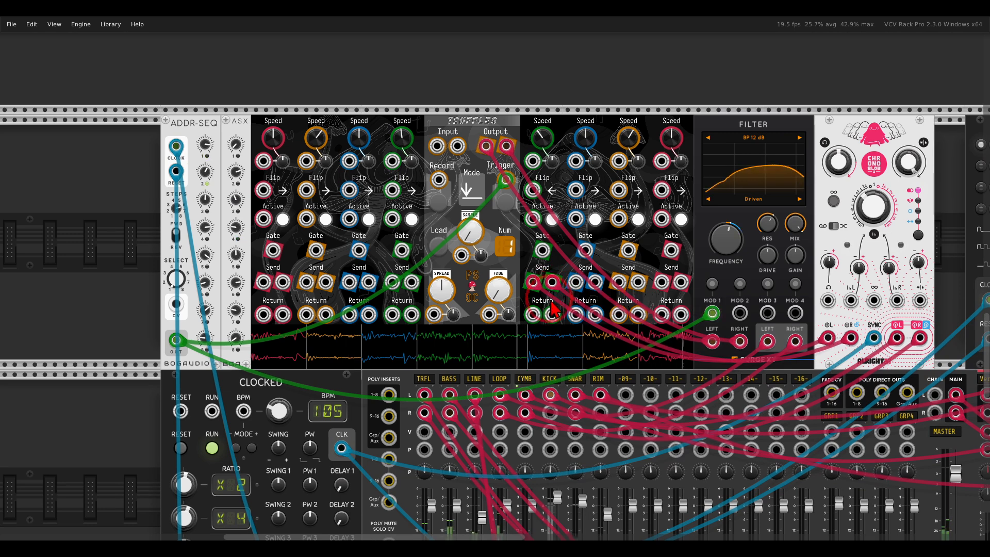
{"action": "mouse_move", "coordinate": [543, 317]}
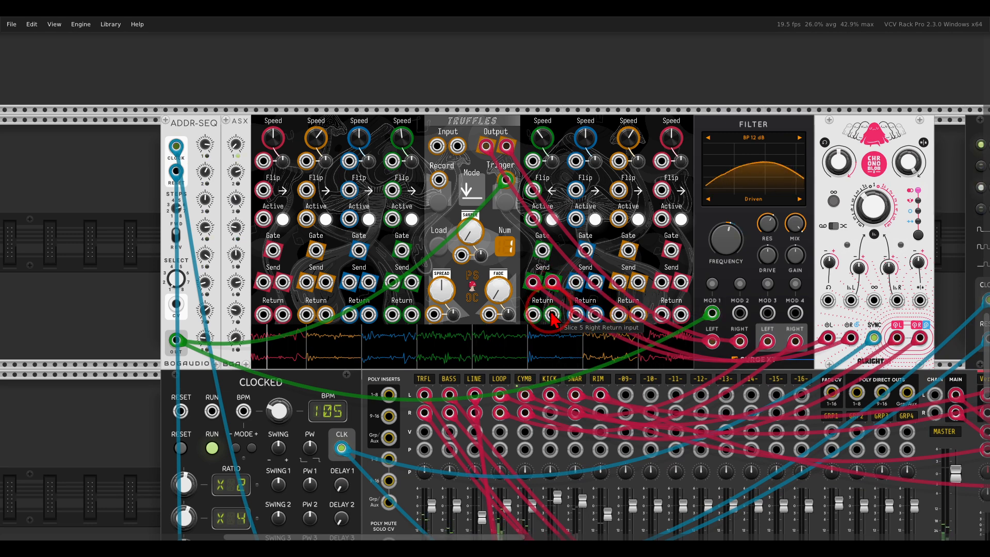